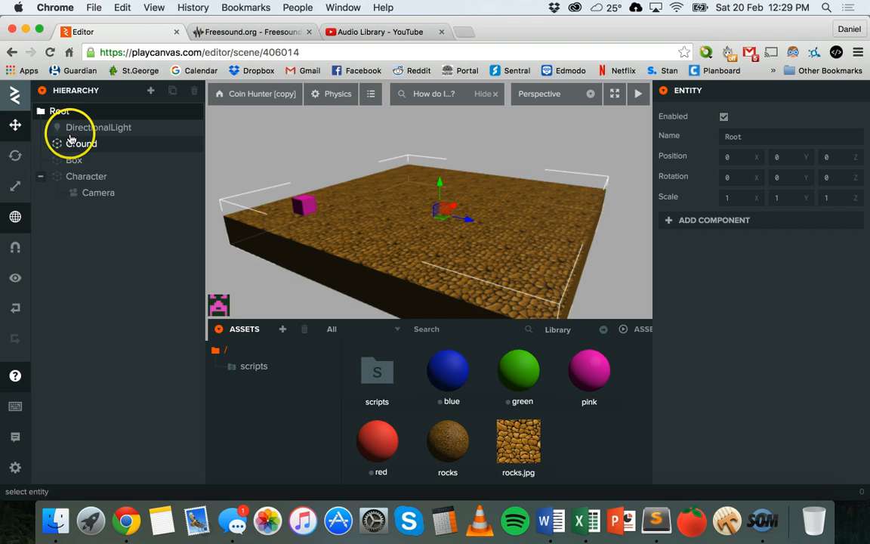
Review the DirectionalLight, Ground, Box and Character entities in the Inspector.
left_click(98, 127)
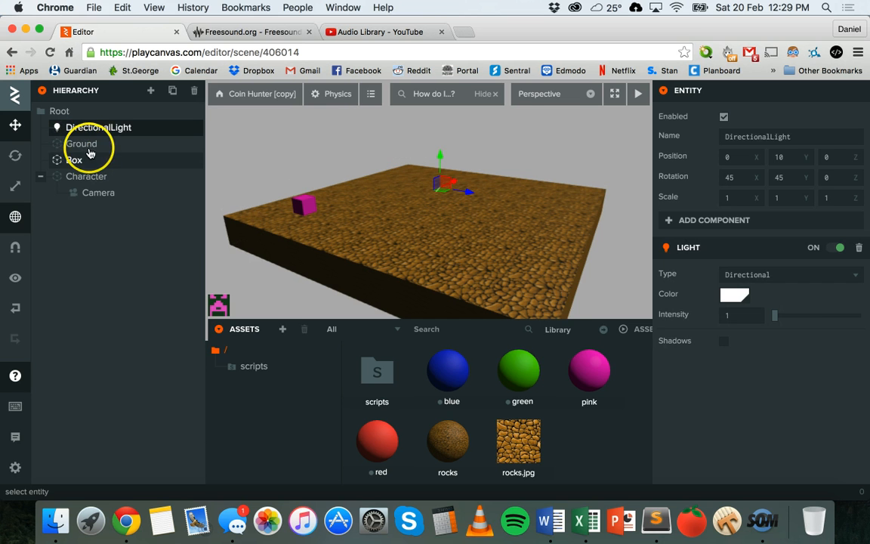
left_click(81, 144)
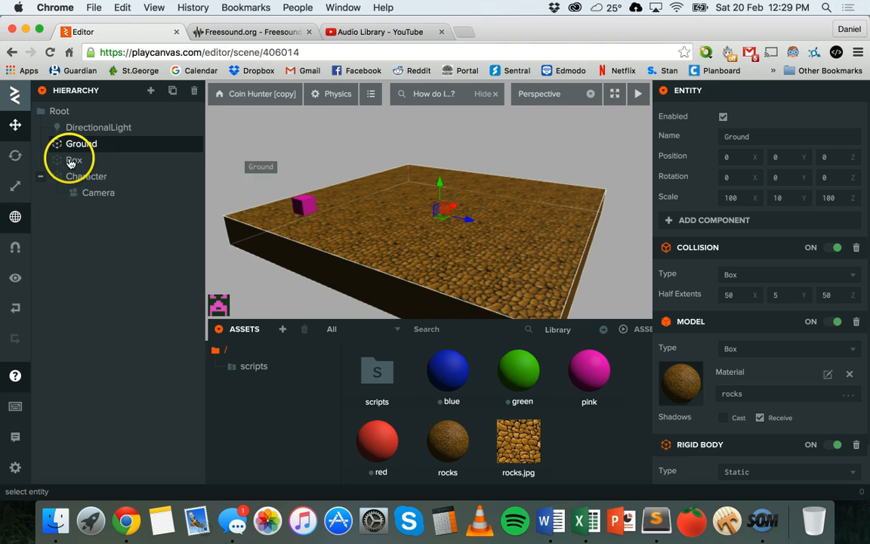
left_click(74, 160)
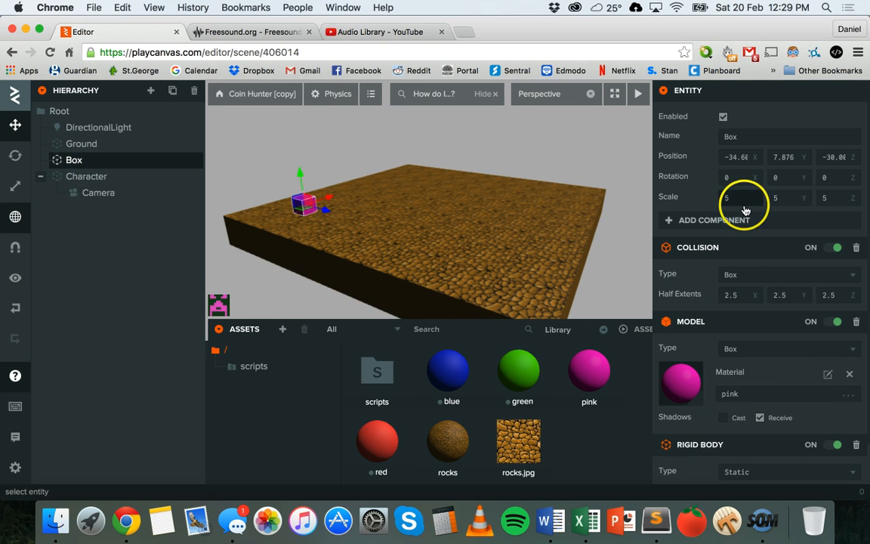
left_click(86, 176)
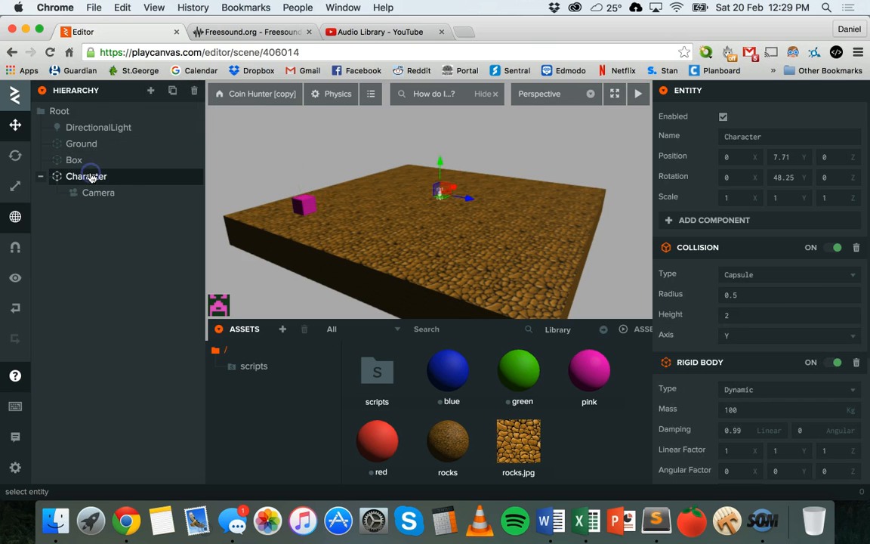
mouse_move(722, 227)
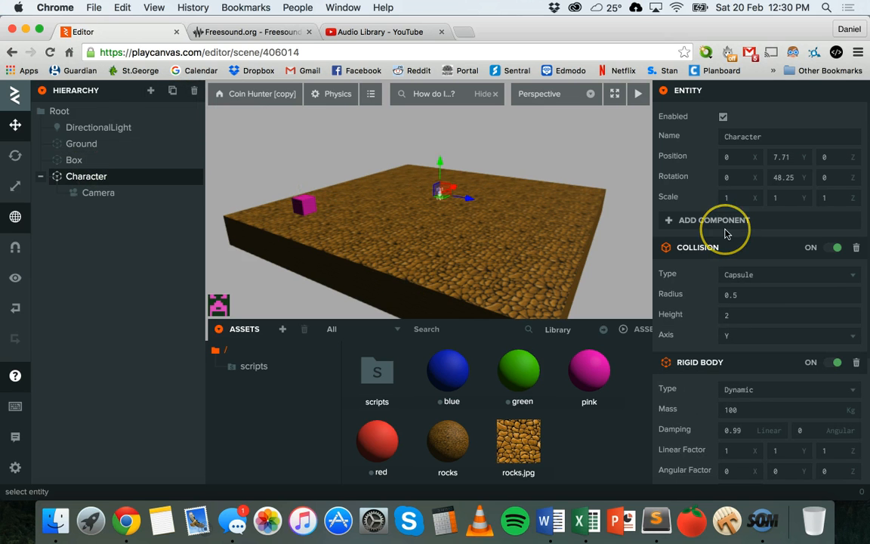
scroll("down", 3)
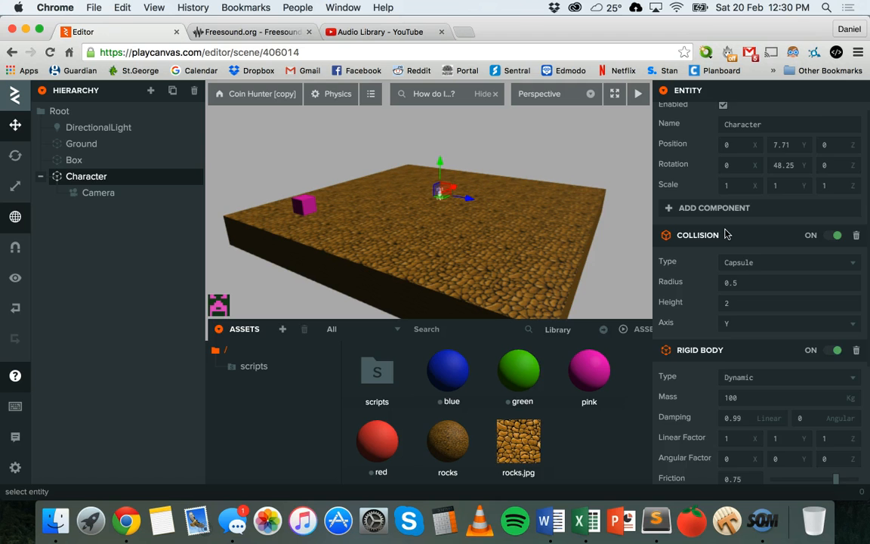
scroll("down", 3)
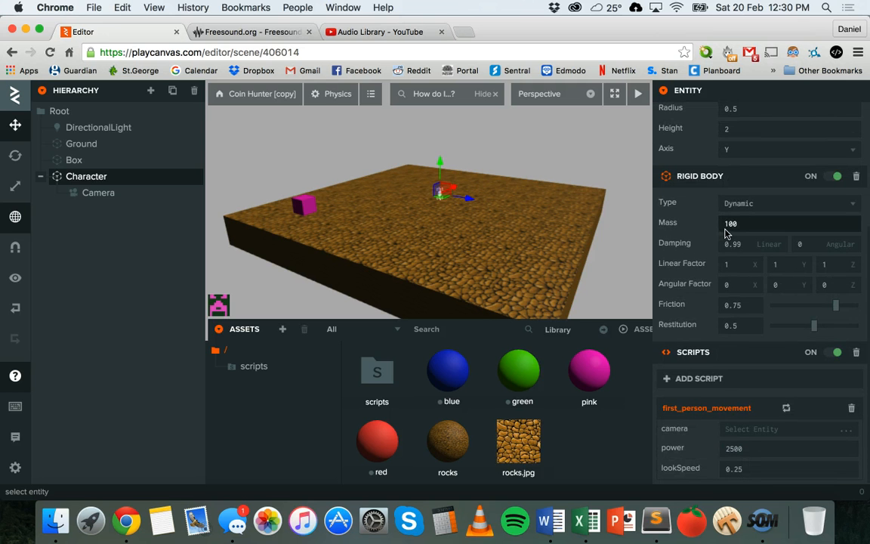
scroll("up", 3)
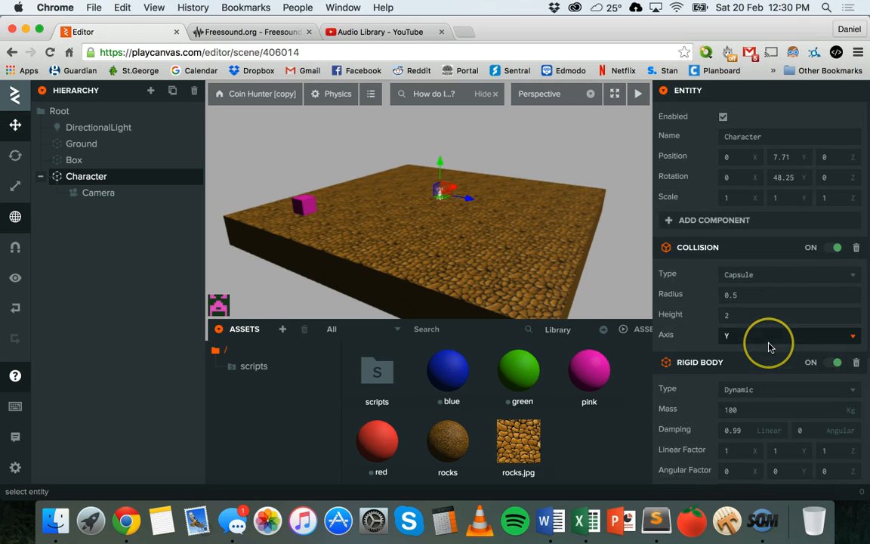
mouse_move(504, 242)
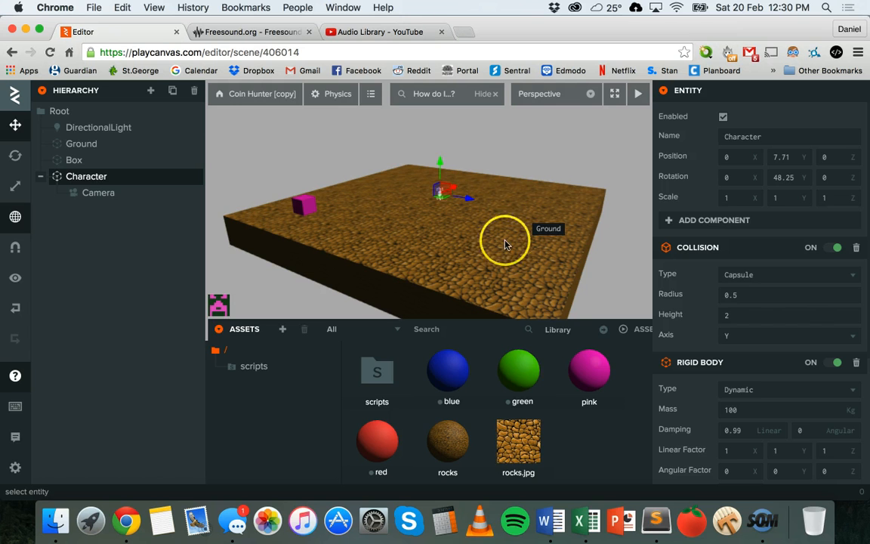
mouse_move(405, 199)
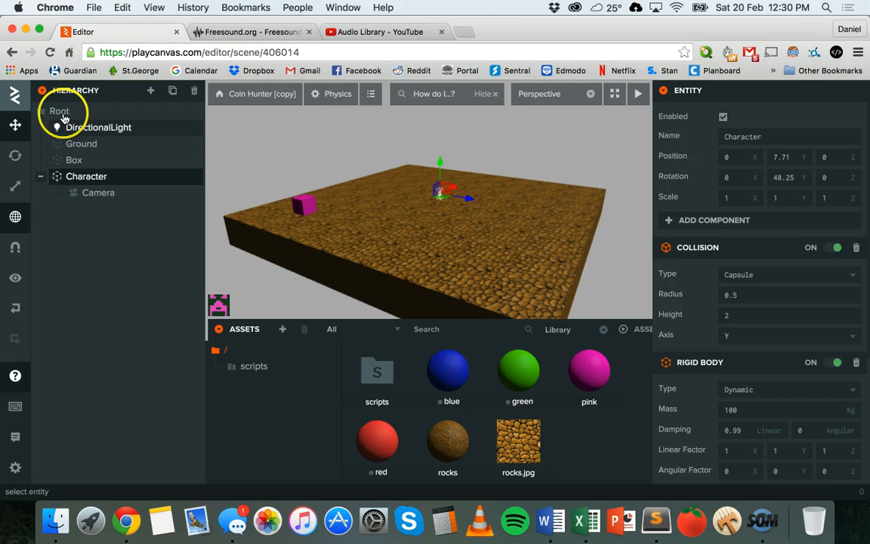
Add a new Sound entity from the Hierarchy's add-entity menu.
left_click(151, 91)
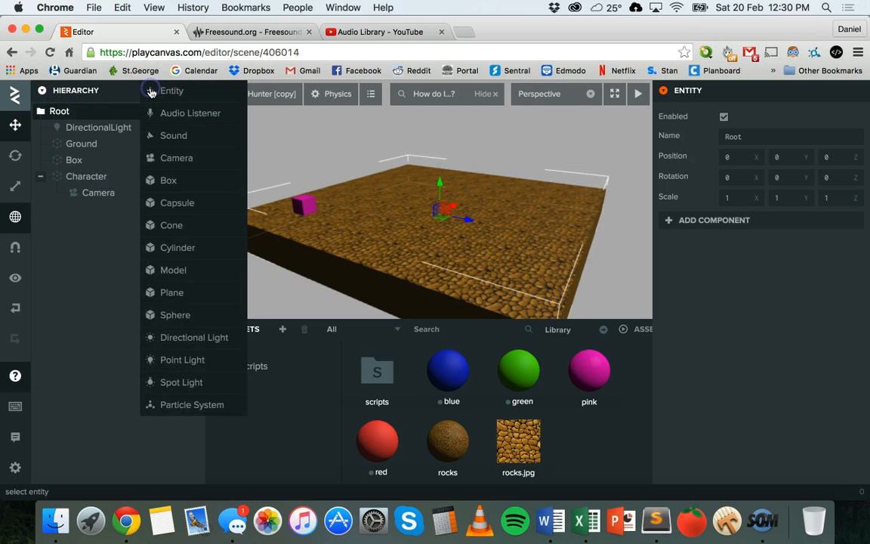
left_click(173, 136)
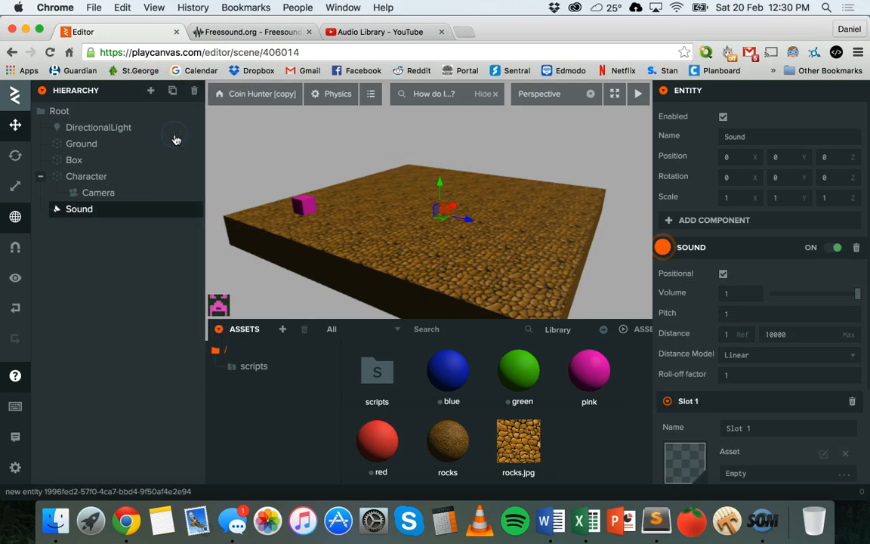
mouse_move(274, 218)
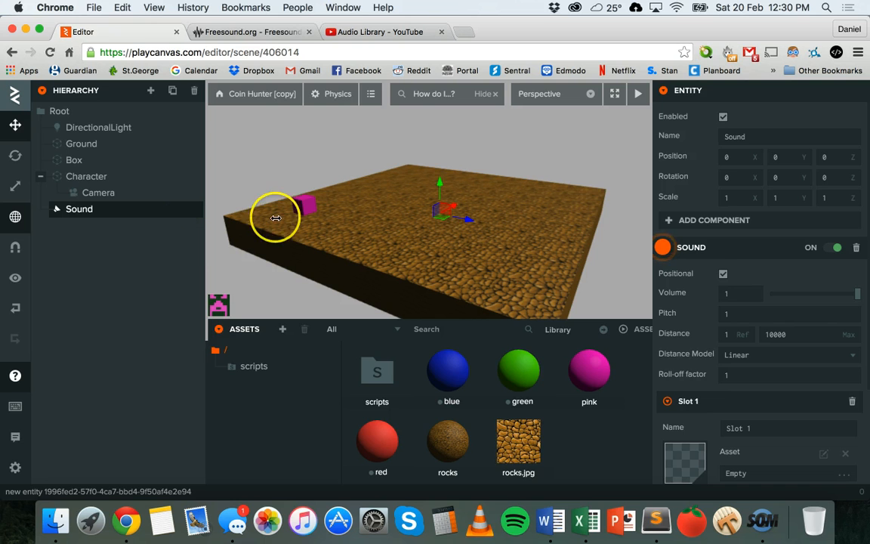
mouse_move(698, 139)
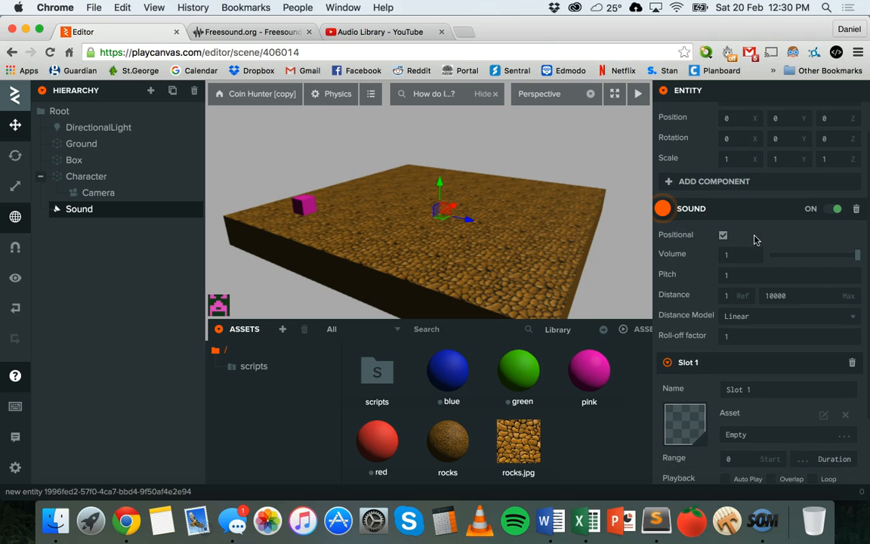
scroll("down", 3)
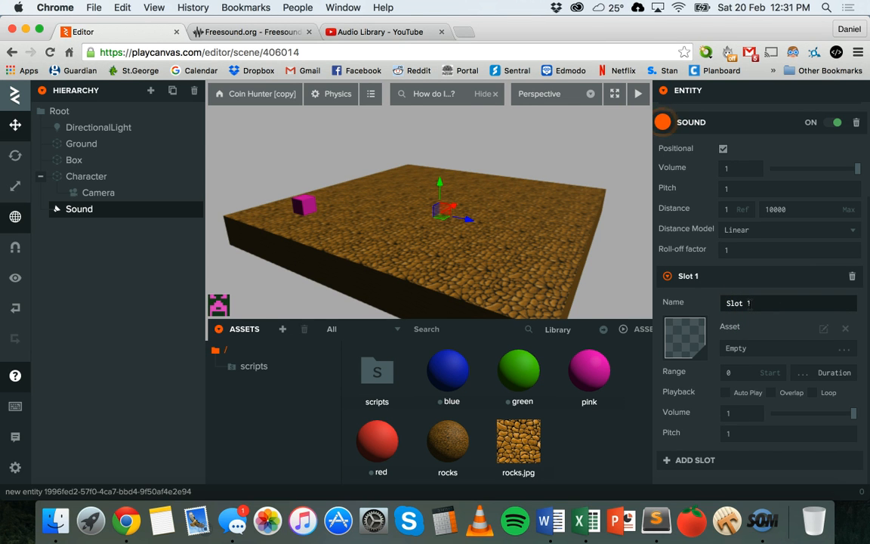
mouse_move(51, 519)
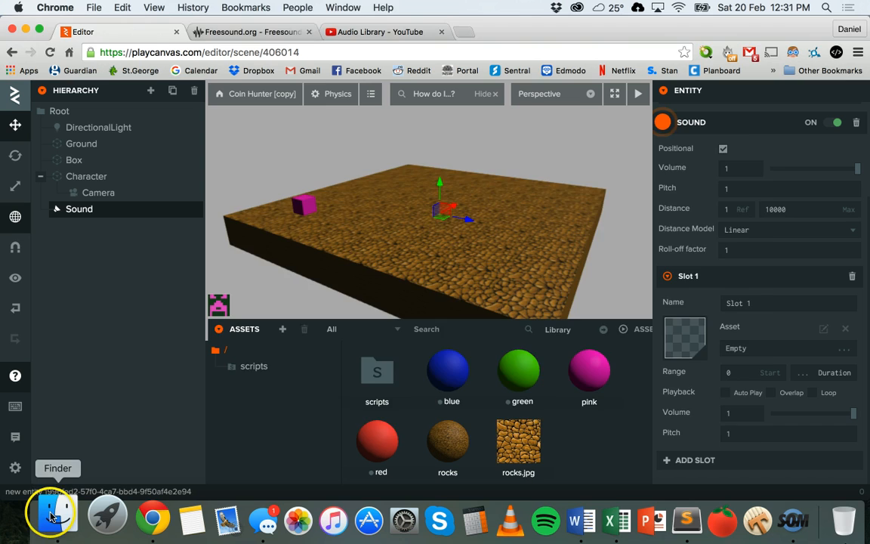
Drag song.mp3 from the Finder audio folder into the PlayCanvas Assets panel.
left_click(51, 520)
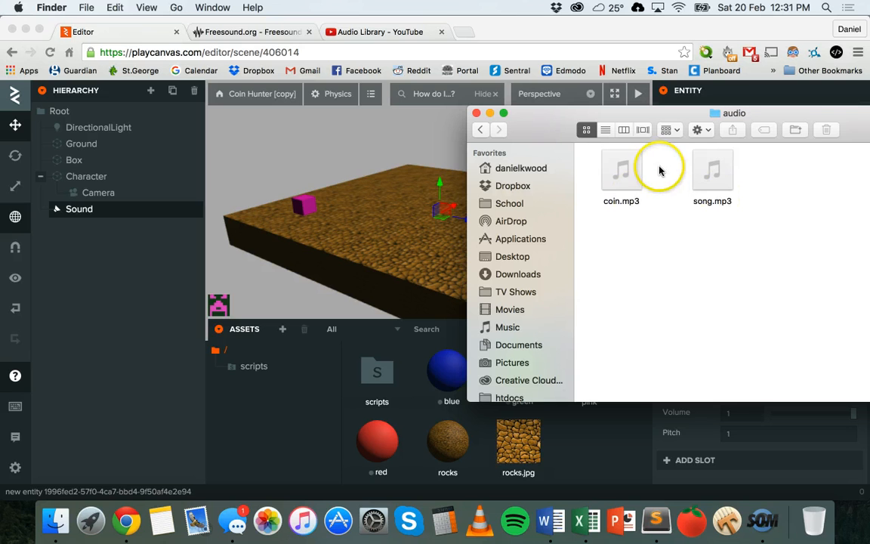
left_click(713, 169)
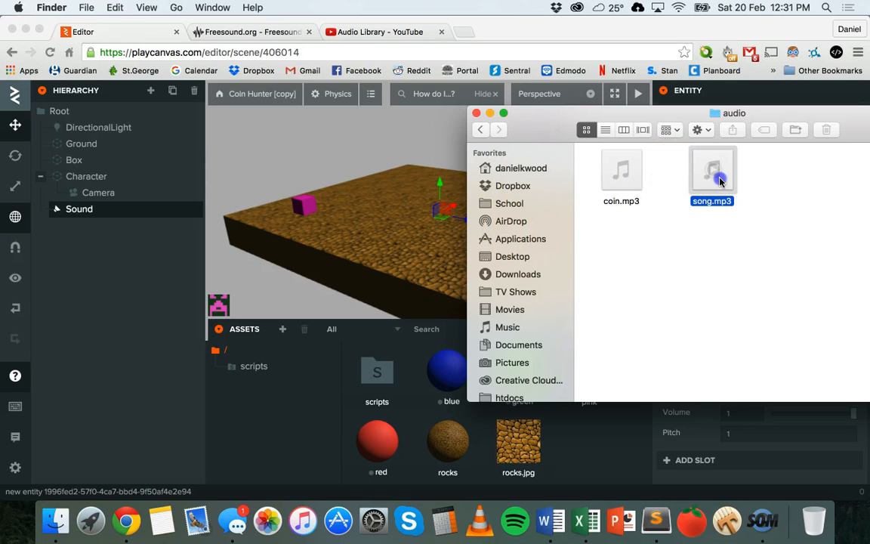
left_click(620, 169)
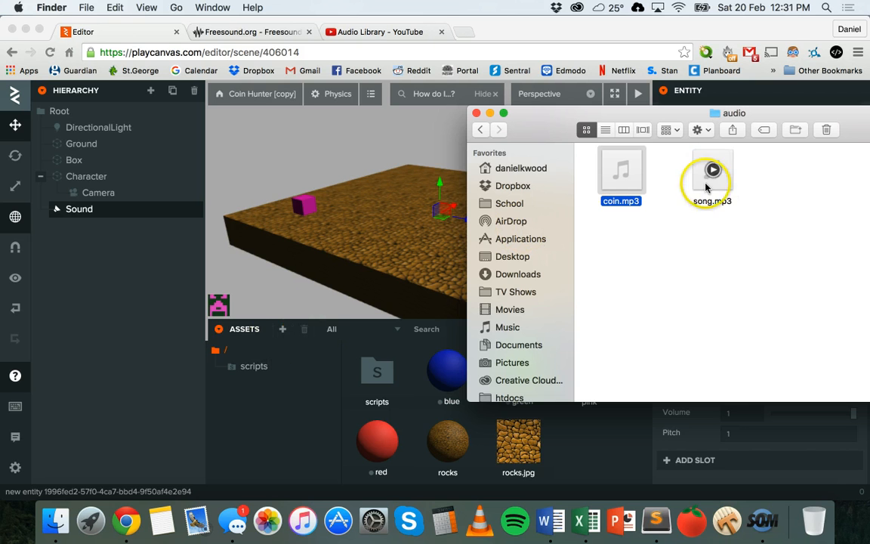
left_click_drag(711, 174, 636, 279)
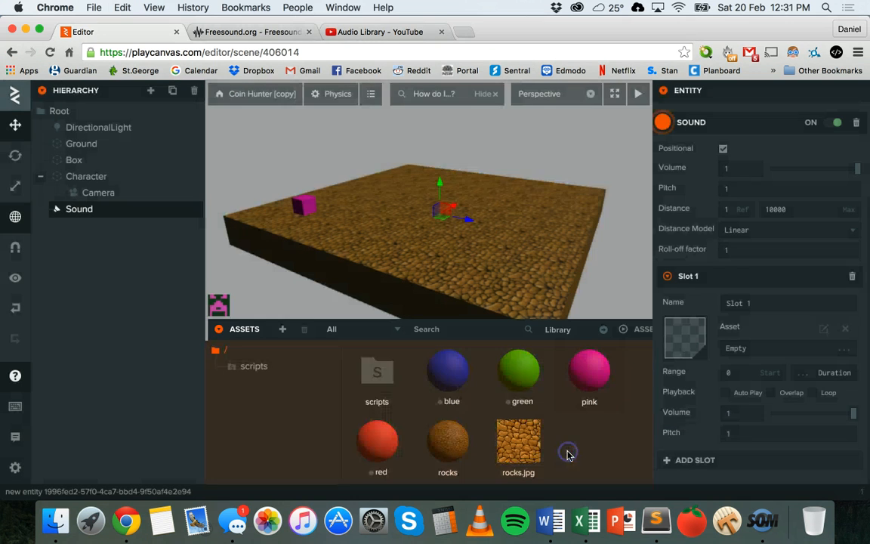
mouse_move(785, 496)
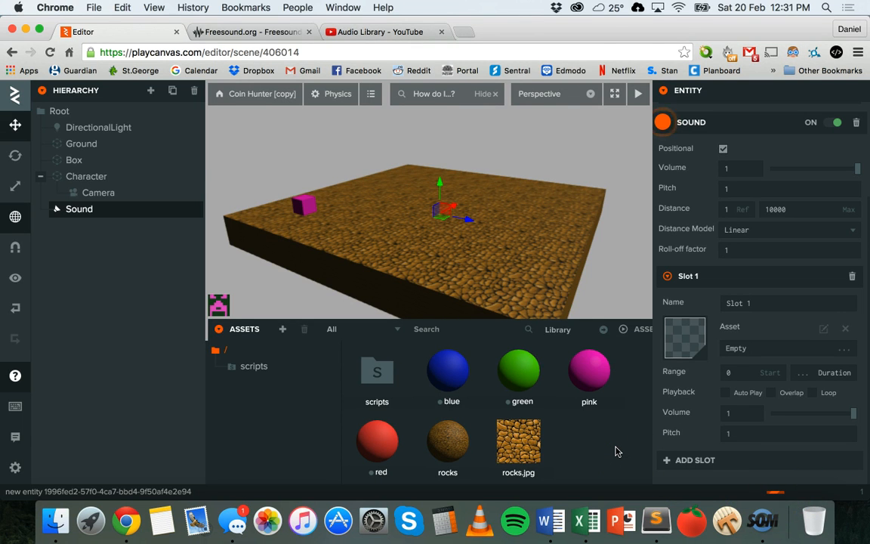
mouse_move(602, 429)
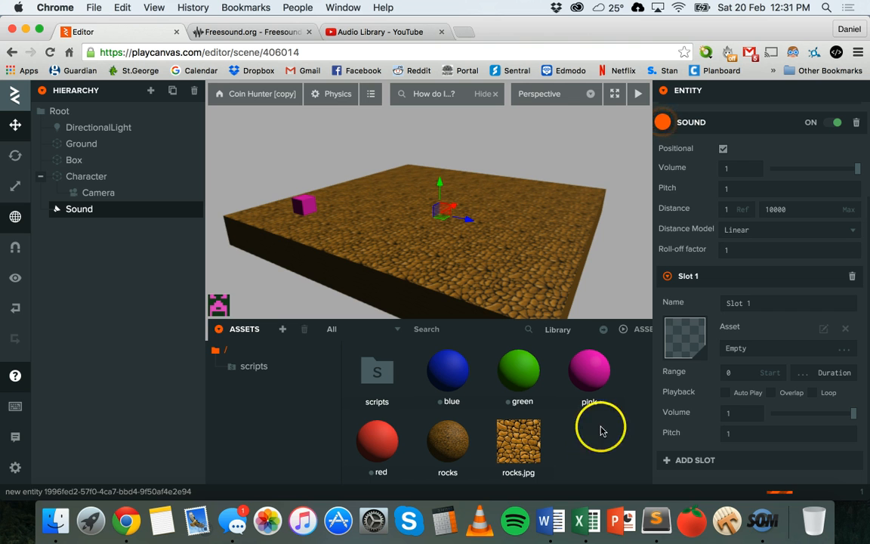
mouse_move(612, 474)
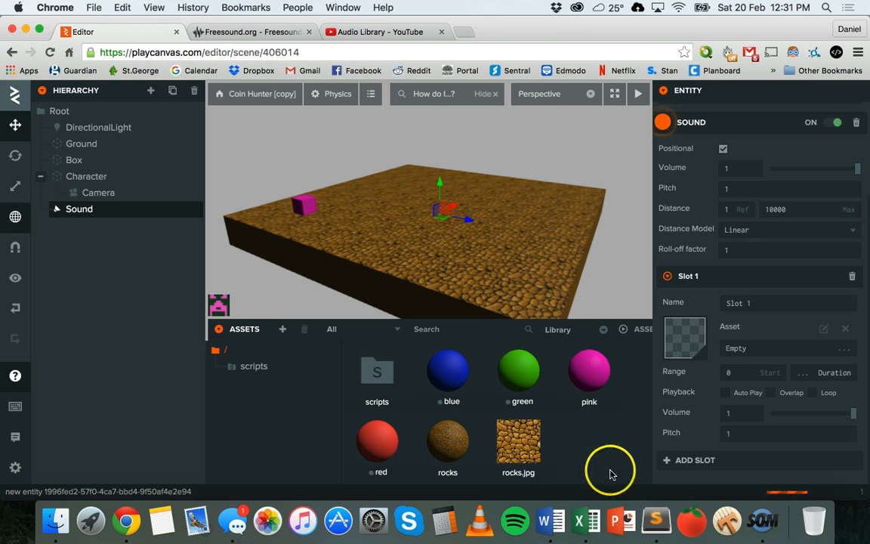
mouse_move(637, 401)
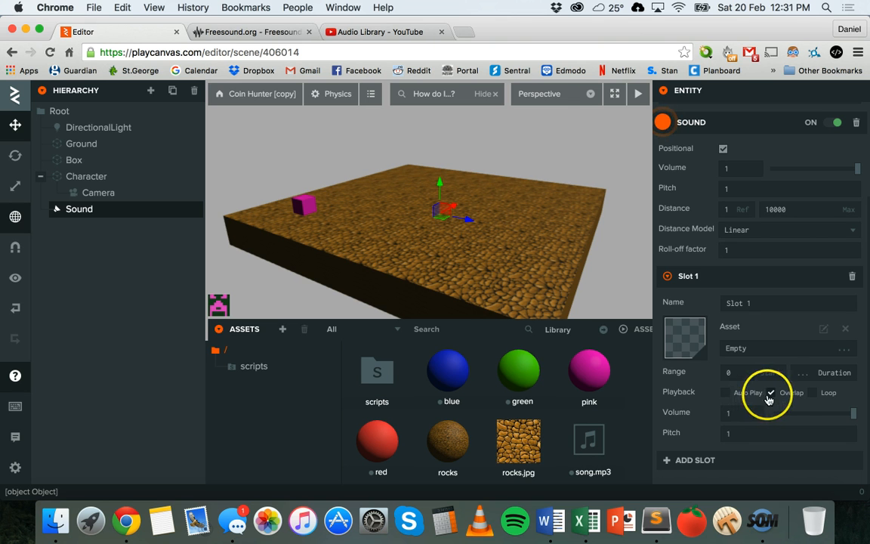
mouse_move(791, 392)
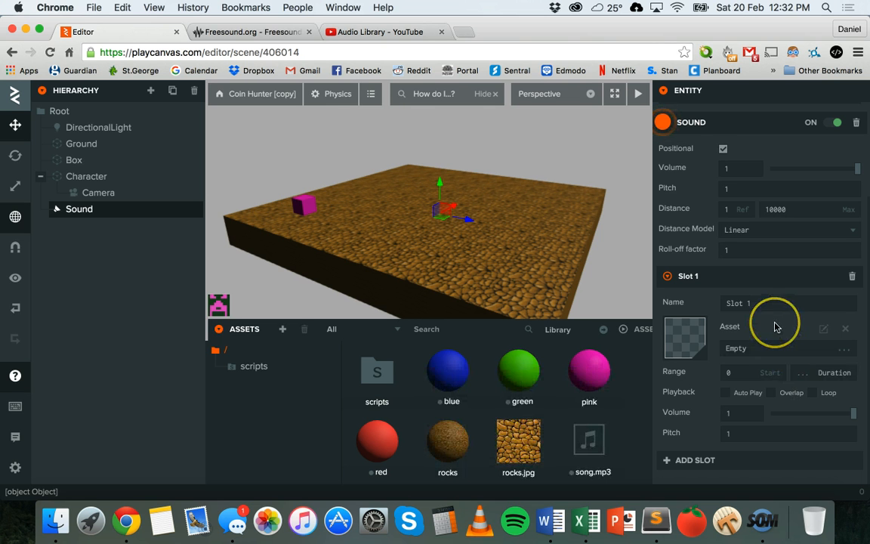
mouse_move(833, 389)
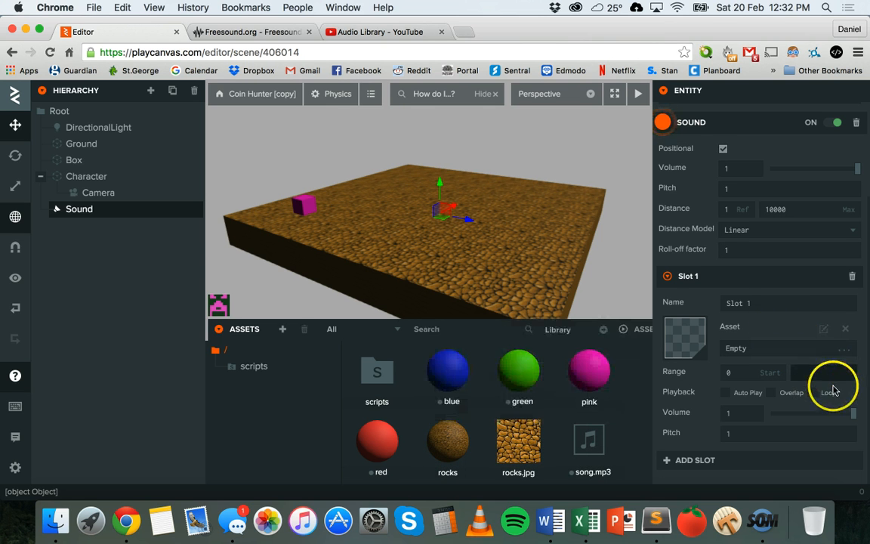
Enable Loop on the Sound component's Slot 1.
left_click(812, 393)
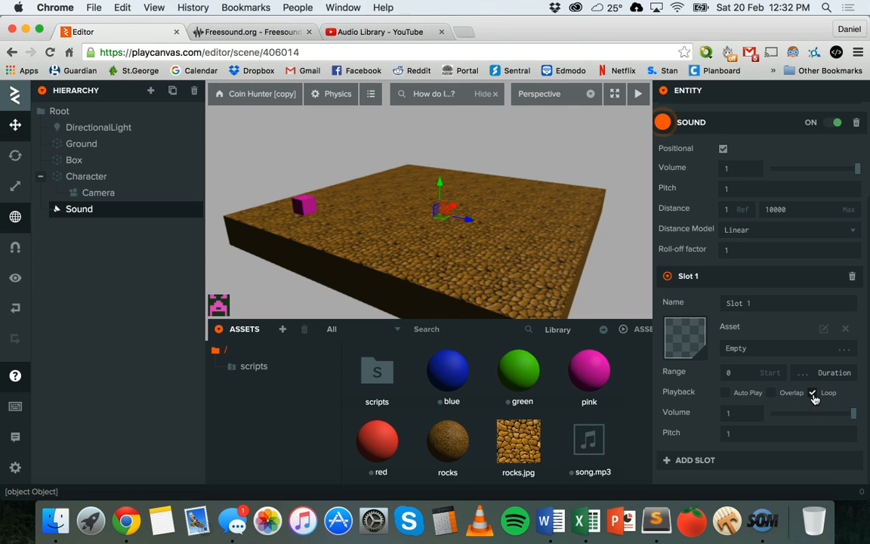
Assign song.mp3 to Slot 1 with Auto Play and Loop on, then launch the scene.
left_click(589, 440)
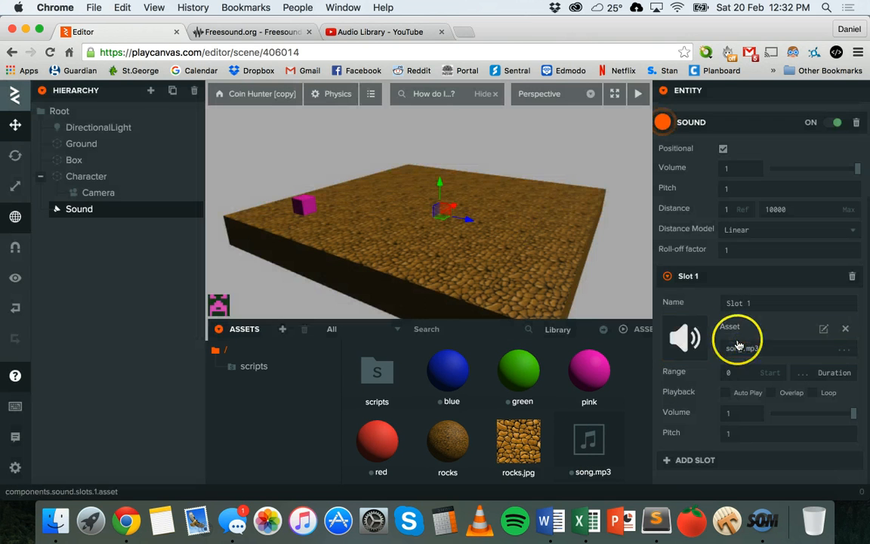
left_click(725, 393)
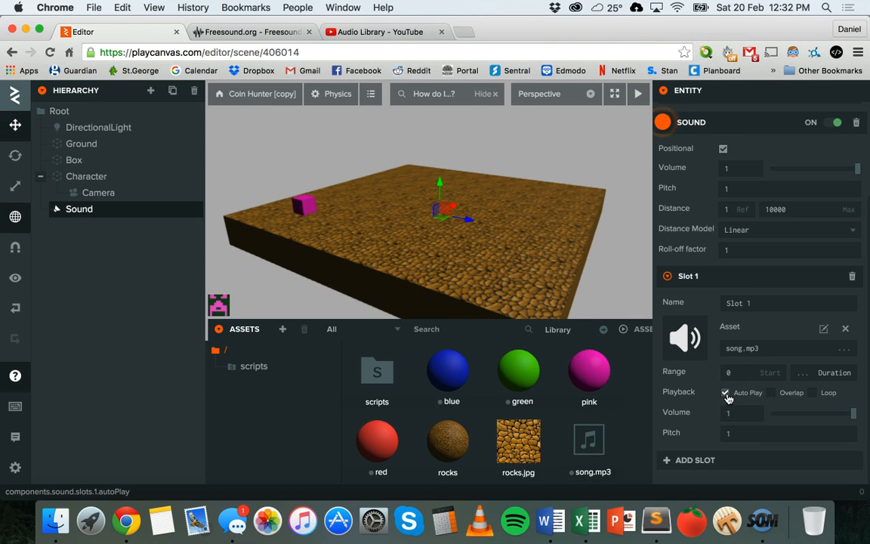
left_click(813, 393)
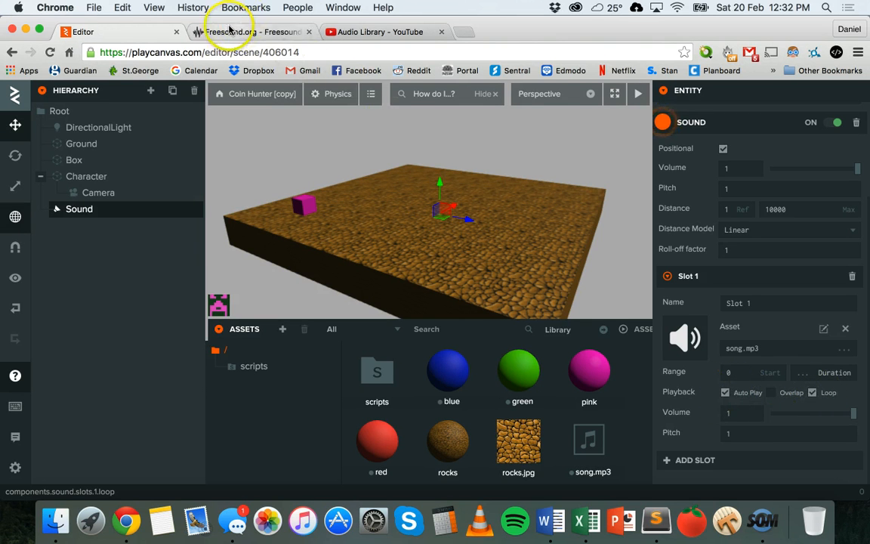
left_click(637, 94)
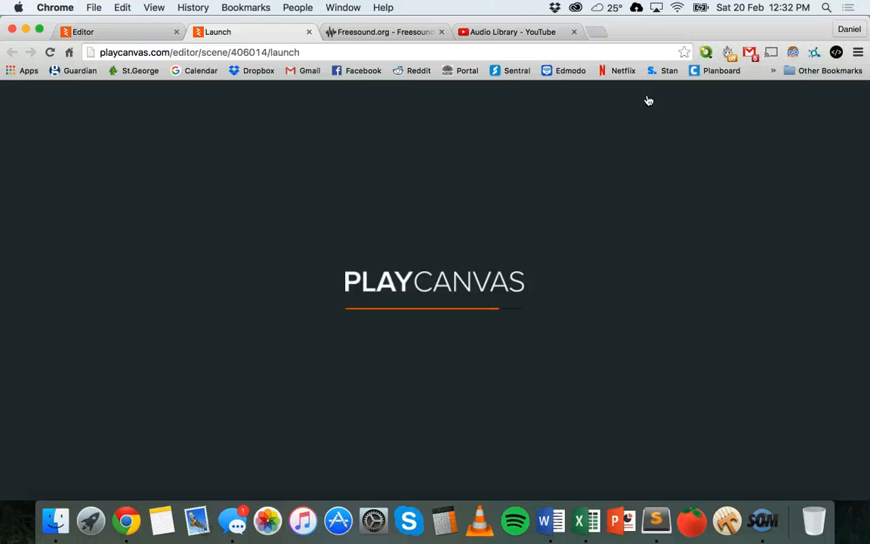
mouse_move(595, 205)
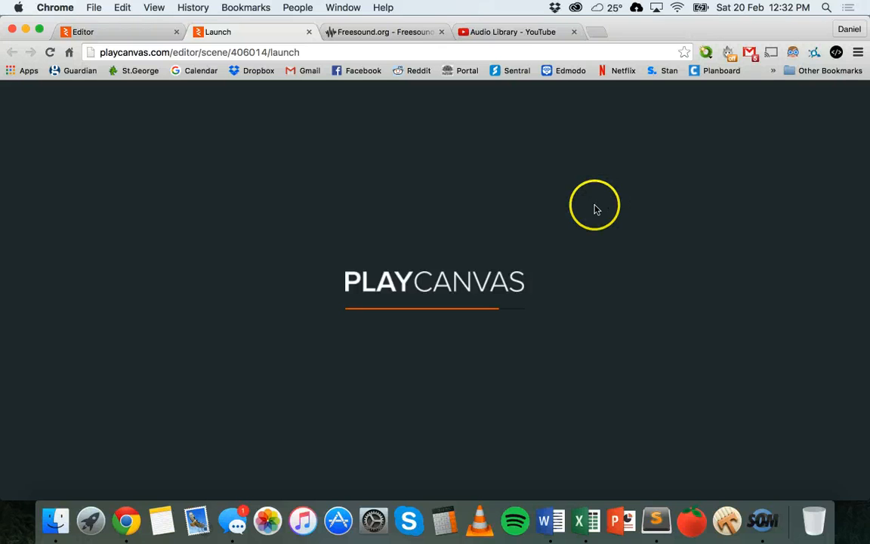
mouse_move(532, 214)
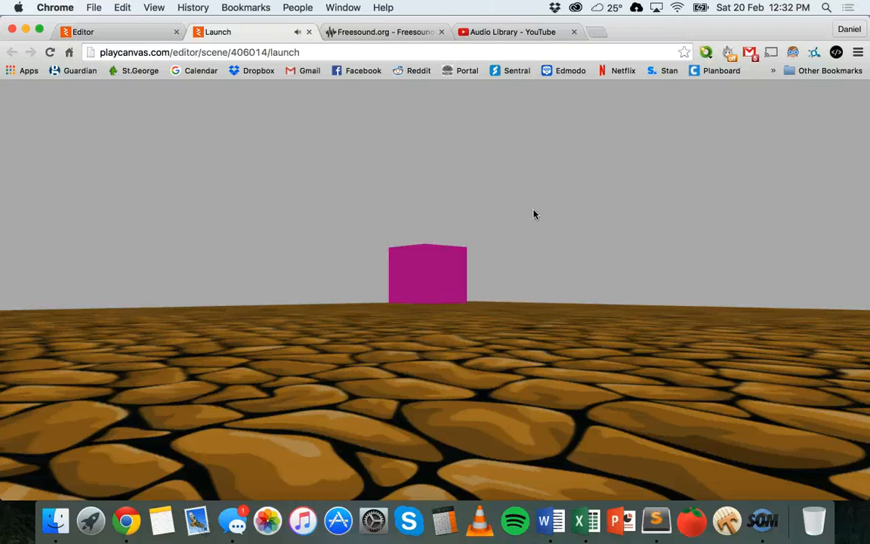
Focus the launched game near the pink box to hear the looping song.
left_click(535, 215)
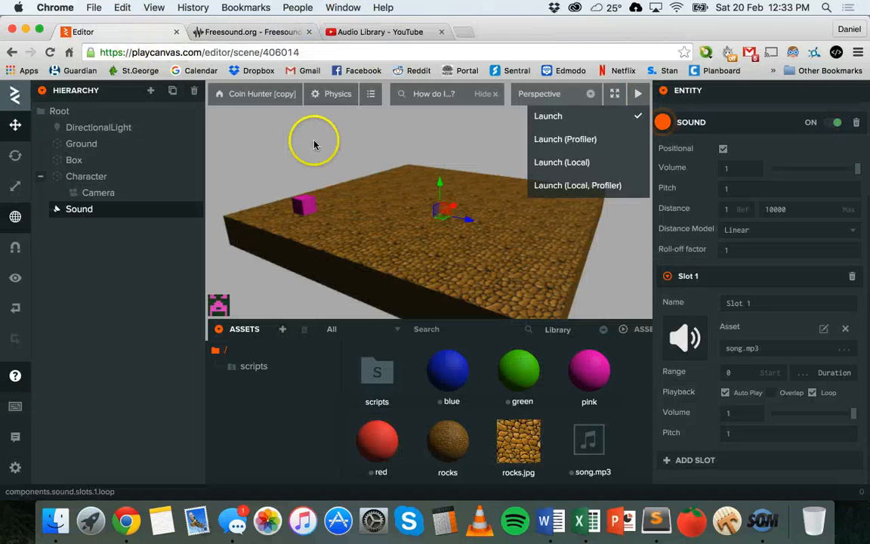
Dismiss the Launch dropdown and select the Box entity again.
left_click(314, 142)
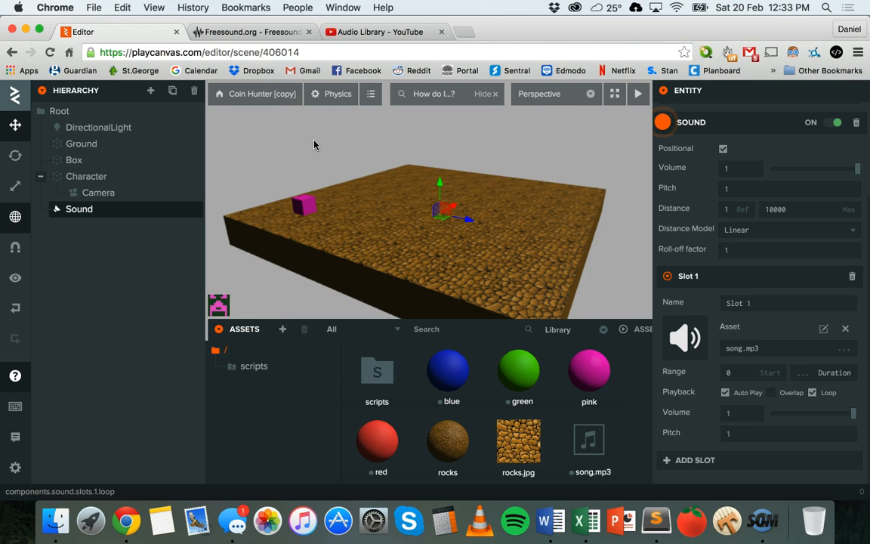
left_click(73, 160)
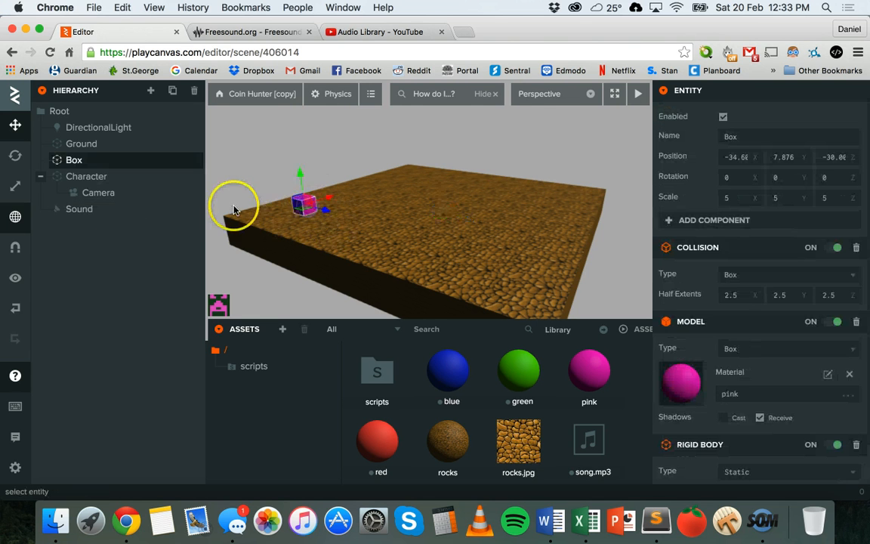
Reparent the Sound entity under Box in the Hierarchy.
left_click(79, 208)
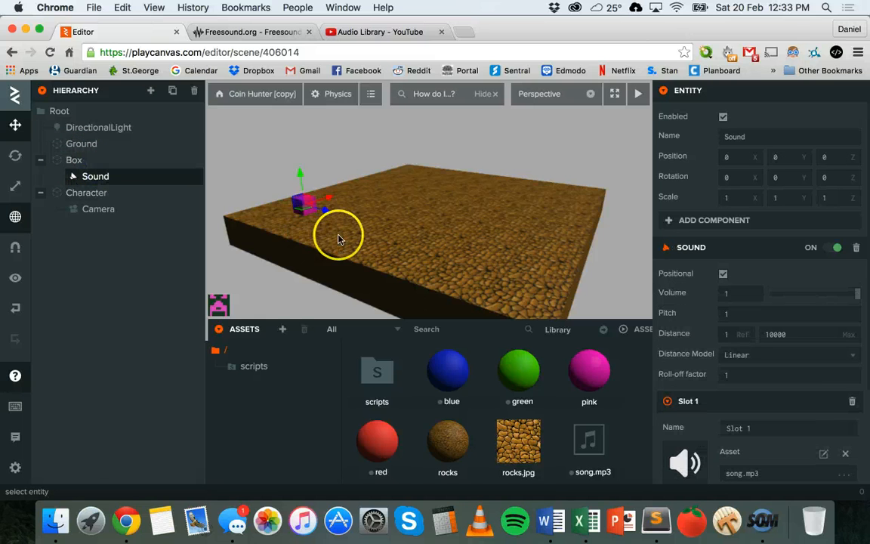
mouse_move(338, 238)
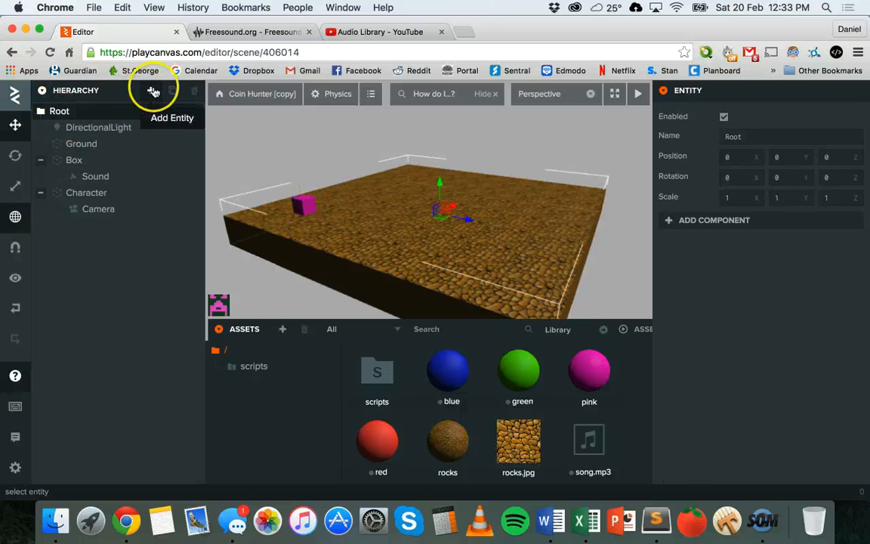
Add an Audio Listener entity and place it under Character.
left_click(151, 91)
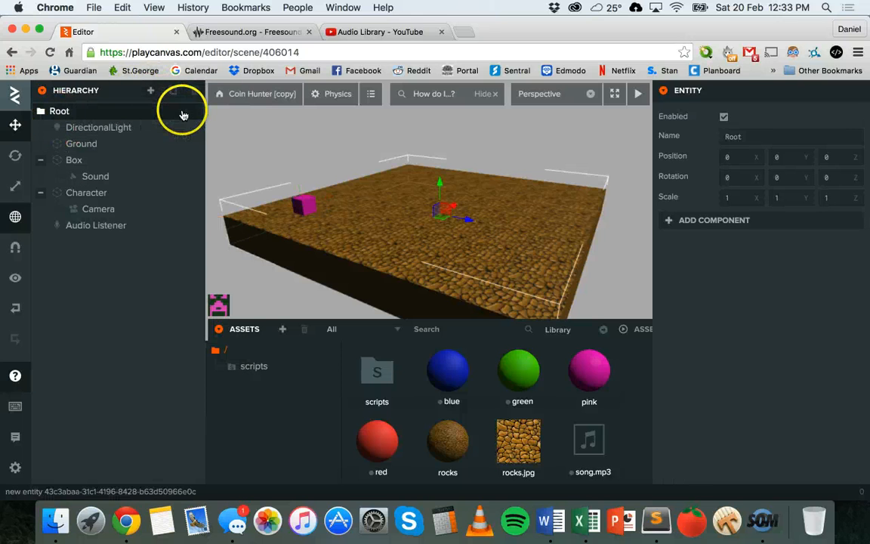
left_click(97, 225)
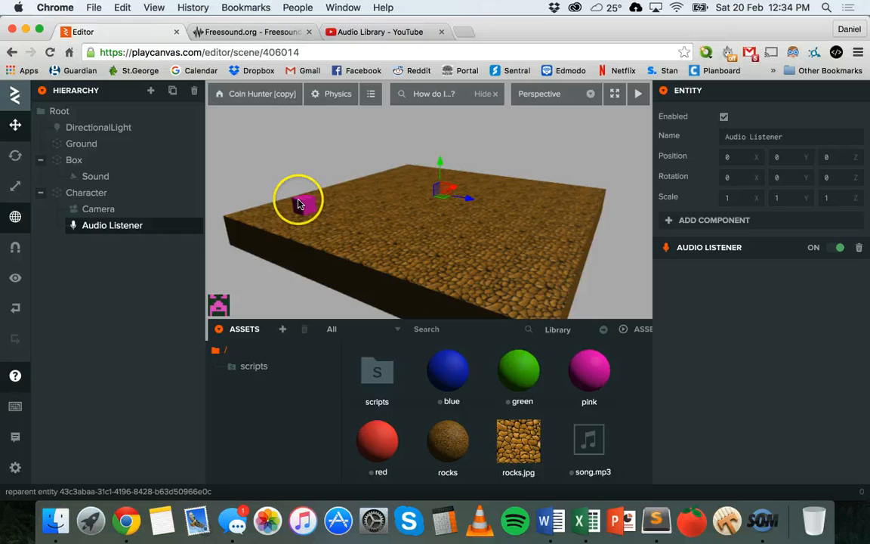
mouse_move(302, 204)
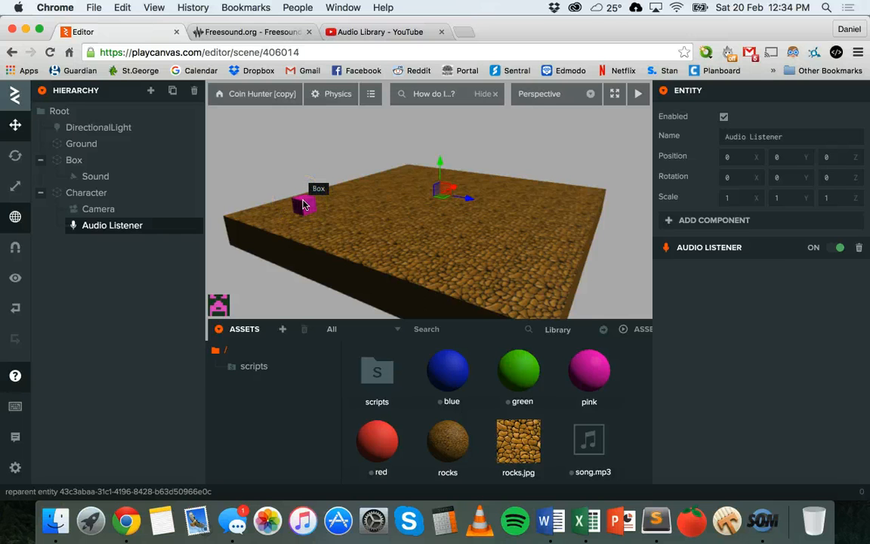
mouse_move(547, 184)
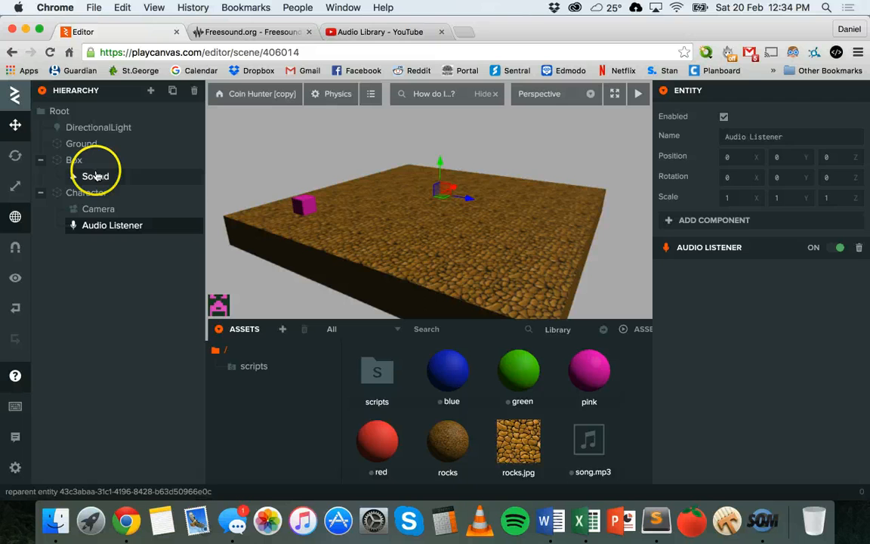
Set the Sound component's Distance Max from 10000 down to 10.
left_click(96, 175)
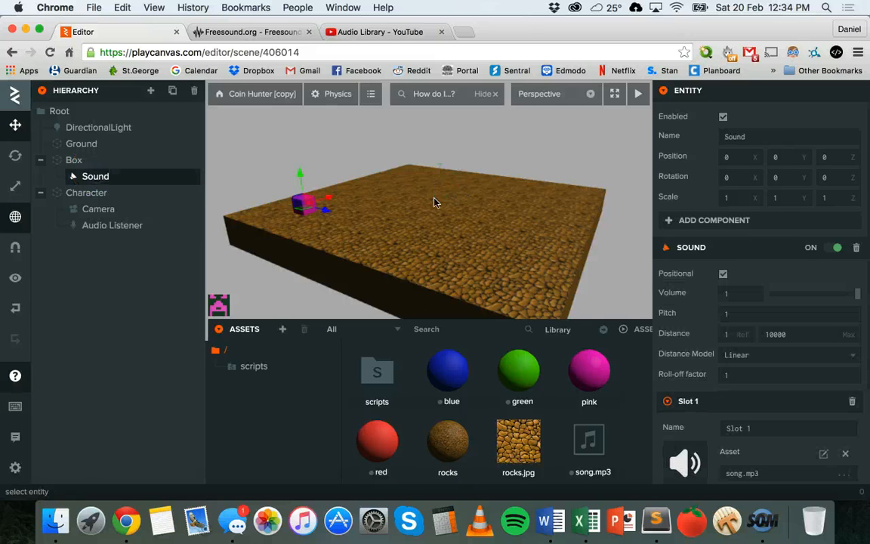
scroll("down", 3)
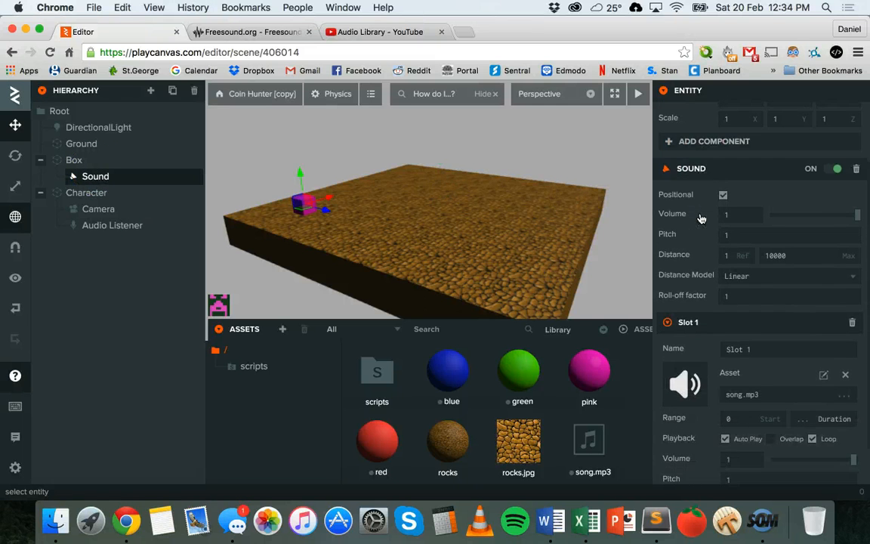
scroll("down", 3)
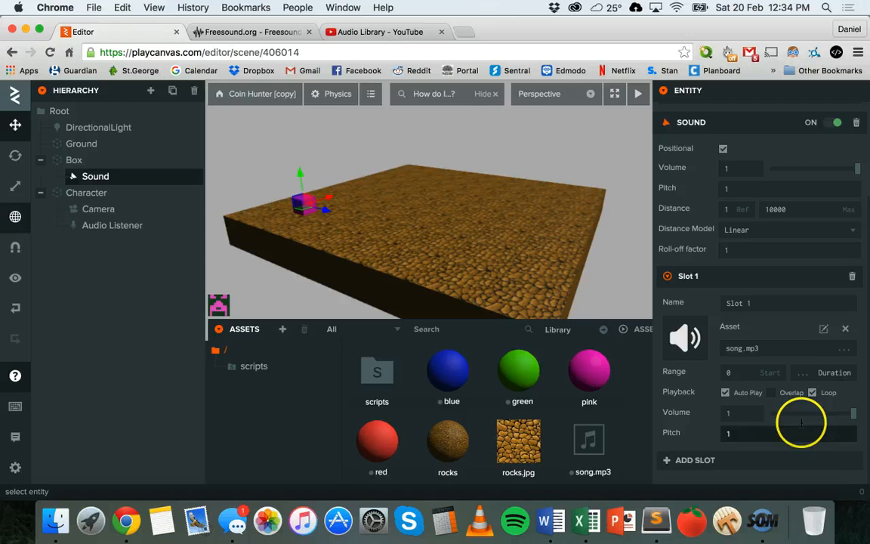
scroll("up", 3)
type("10")
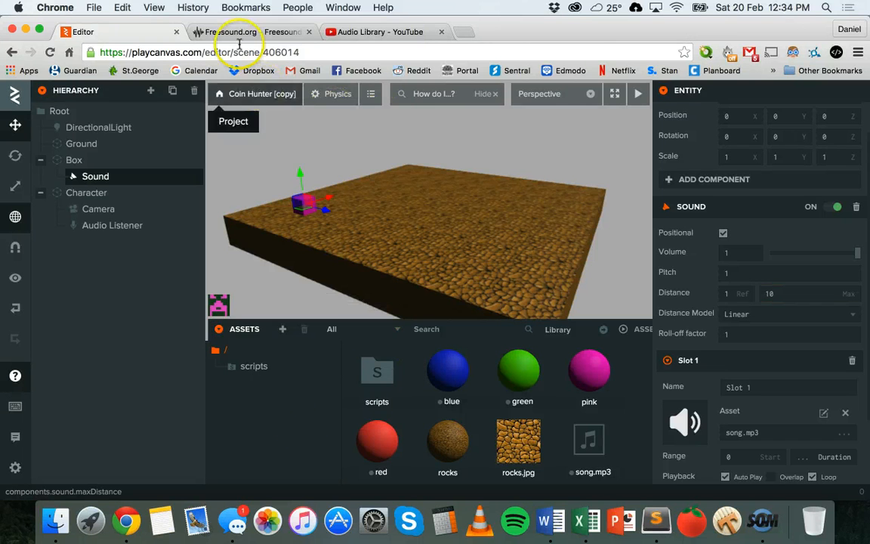
Launch the scene again to check the song fades with distance.
left_click(637, 94)
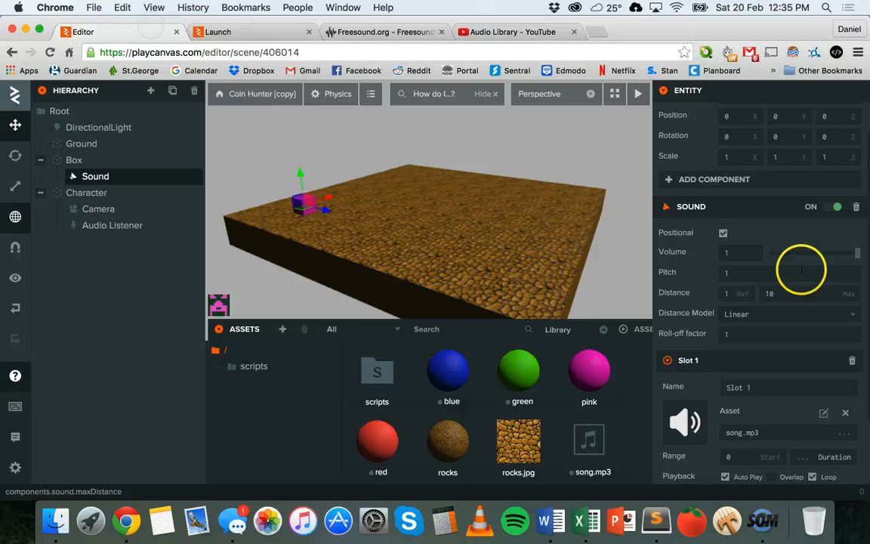
Set the Sound component's Distance Max to 50, up from 10.
left_click(785, 293)
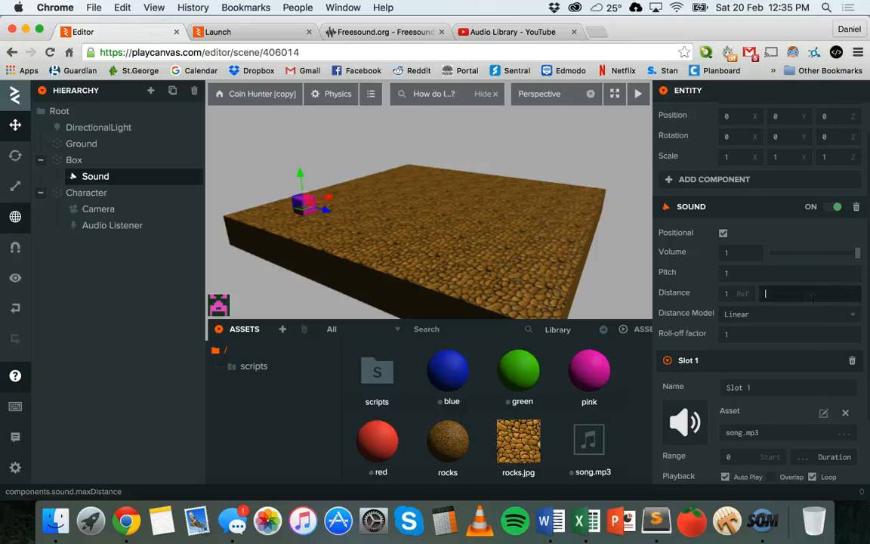
type("50")
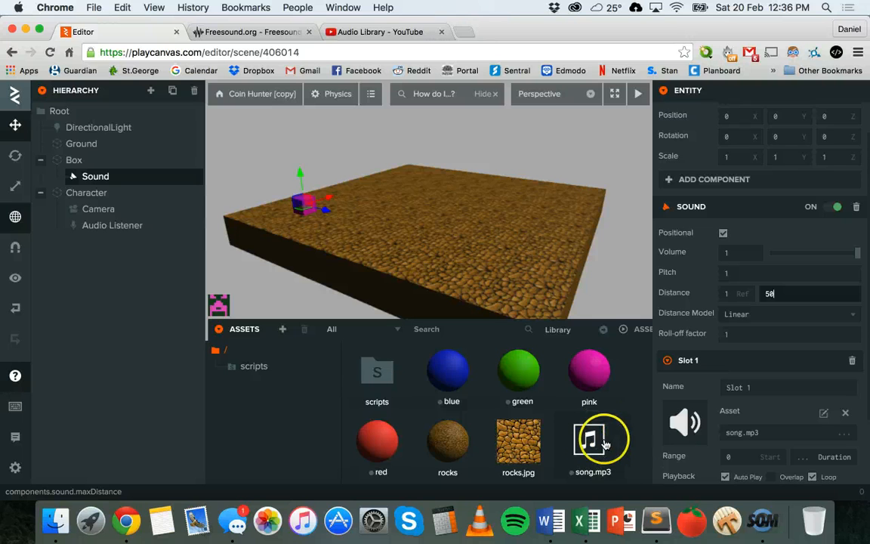
mouse_move(516, 438)
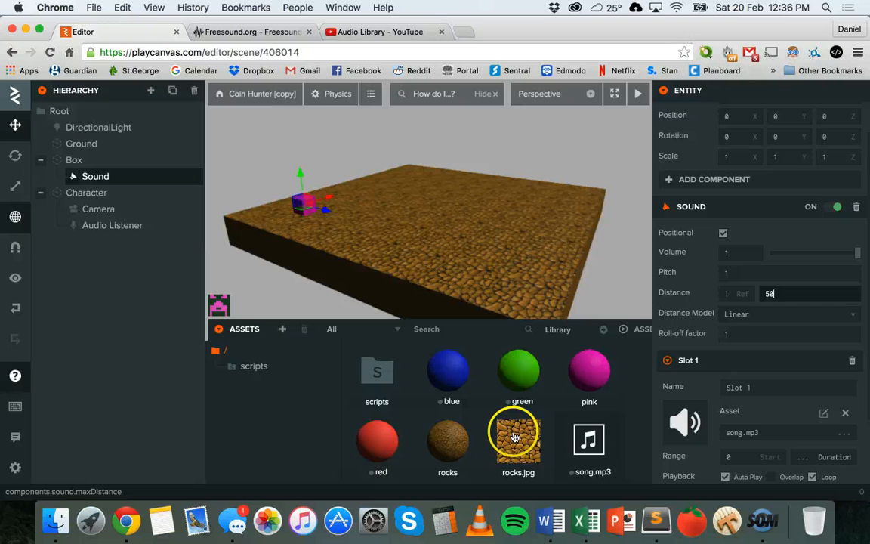
mouse_move(589, 438)
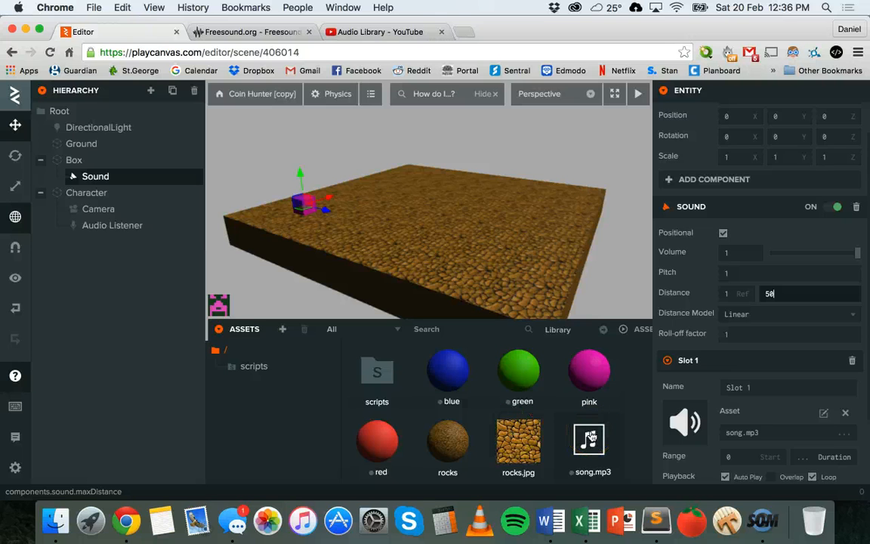
mouse_move(631, 438)
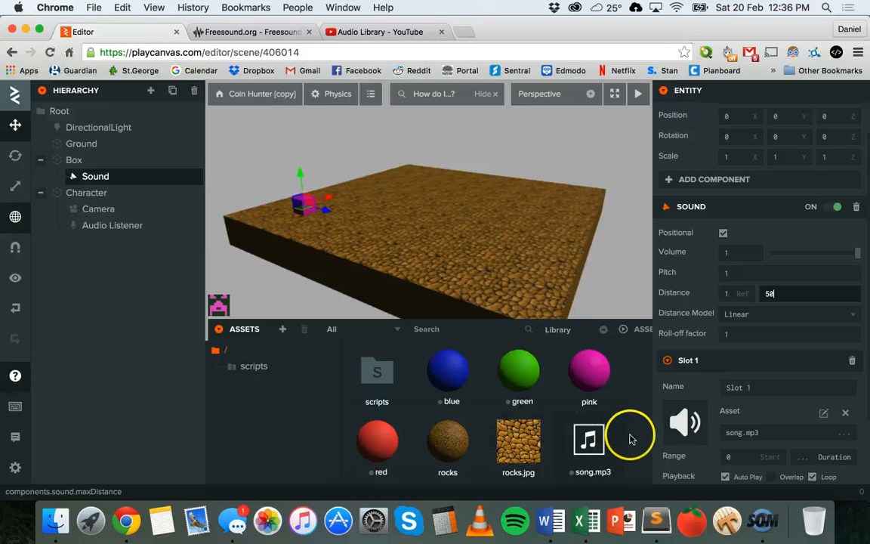